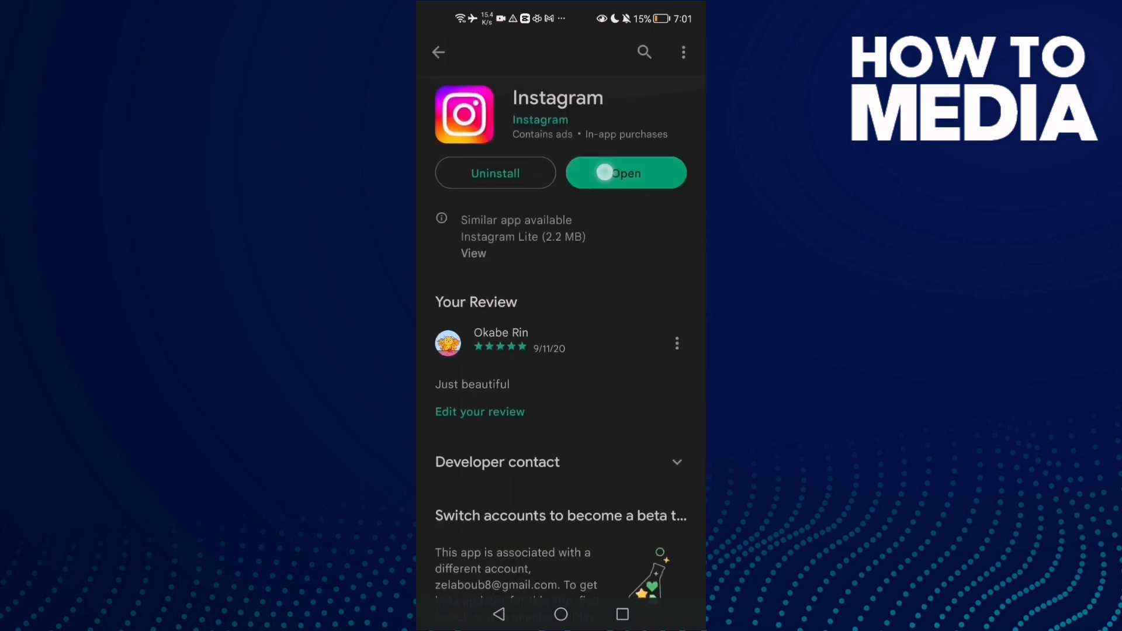
Leave Instagram's Play Store listing and return to the phone's home screen.
{"action": "left_click", "coordinate": [626, 173]}
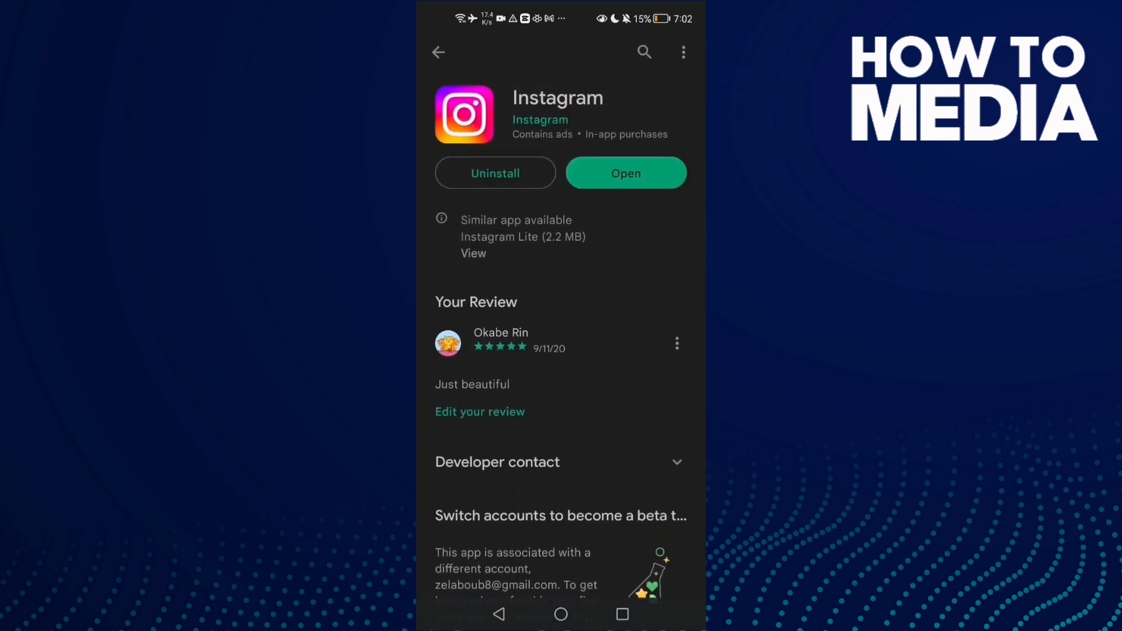
{"action": "left_click", "coordinate": [560, 614]}
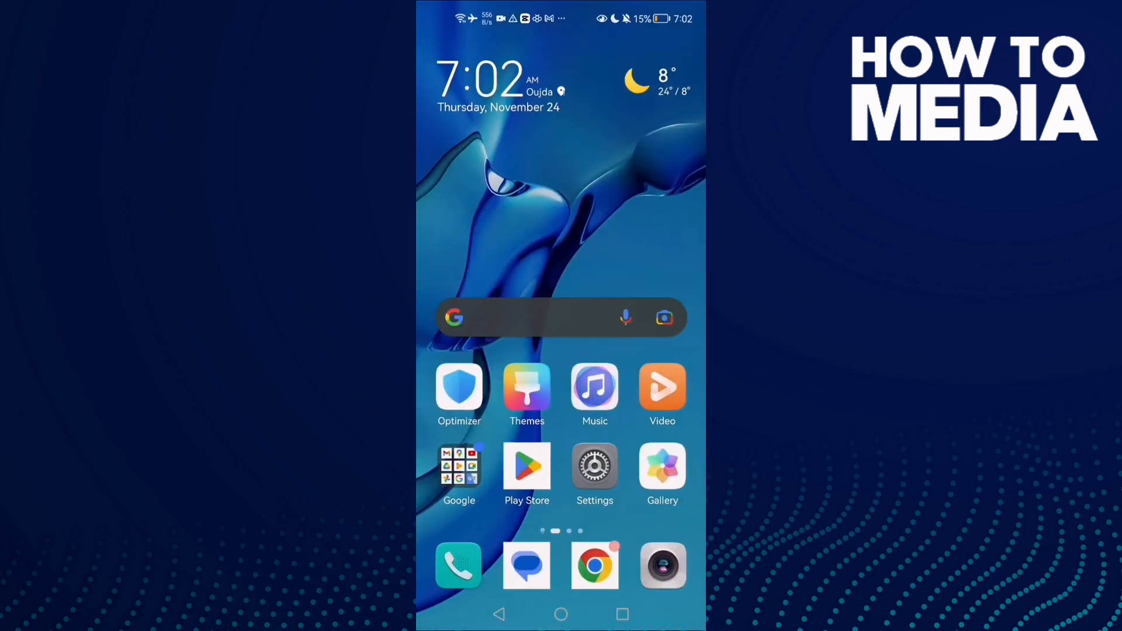
Open Settings > Apps and search 'in' to reach Instagram's App info page.
{"action": "left_click", "coordinate": [595, 468]}
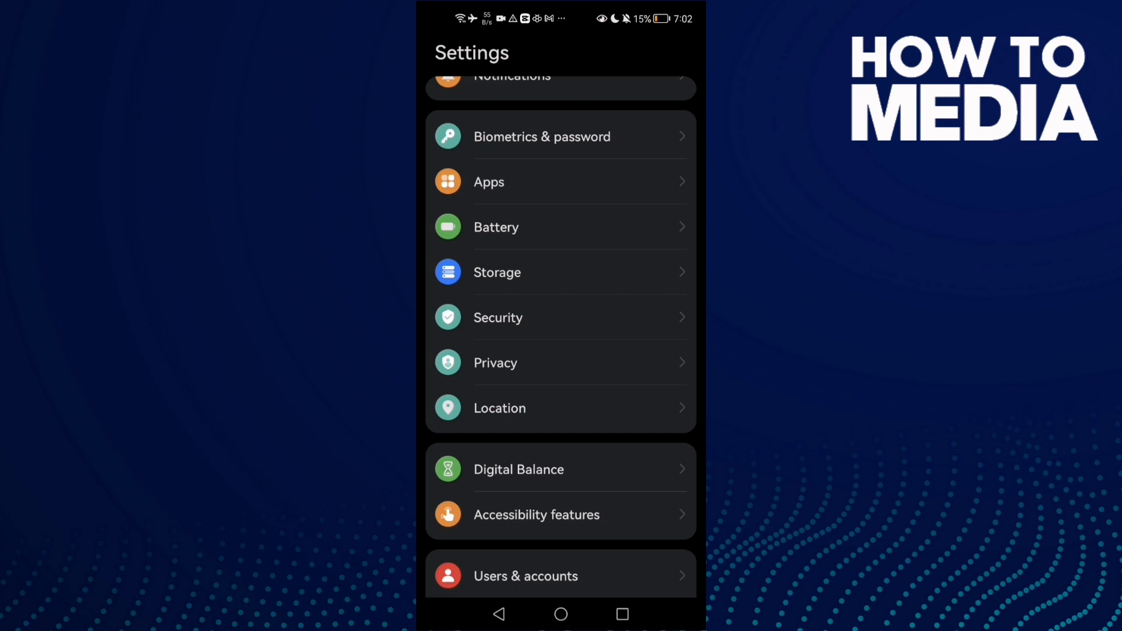
{"action": "left_click", "coordinate": [488, 182]}
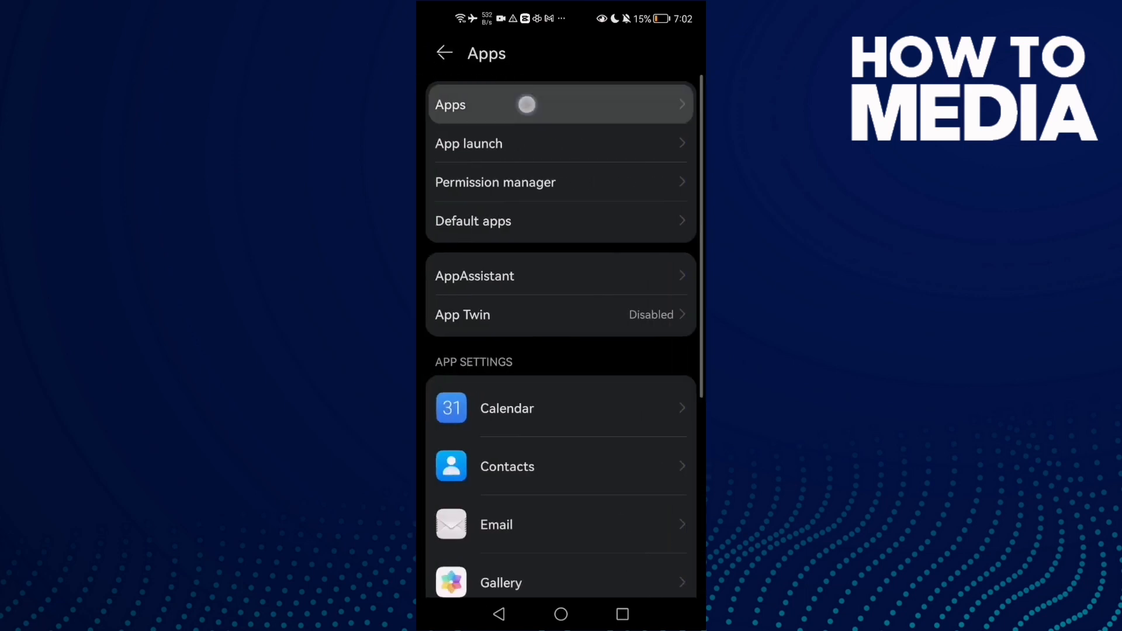
{"action": "type", "text": "in"}
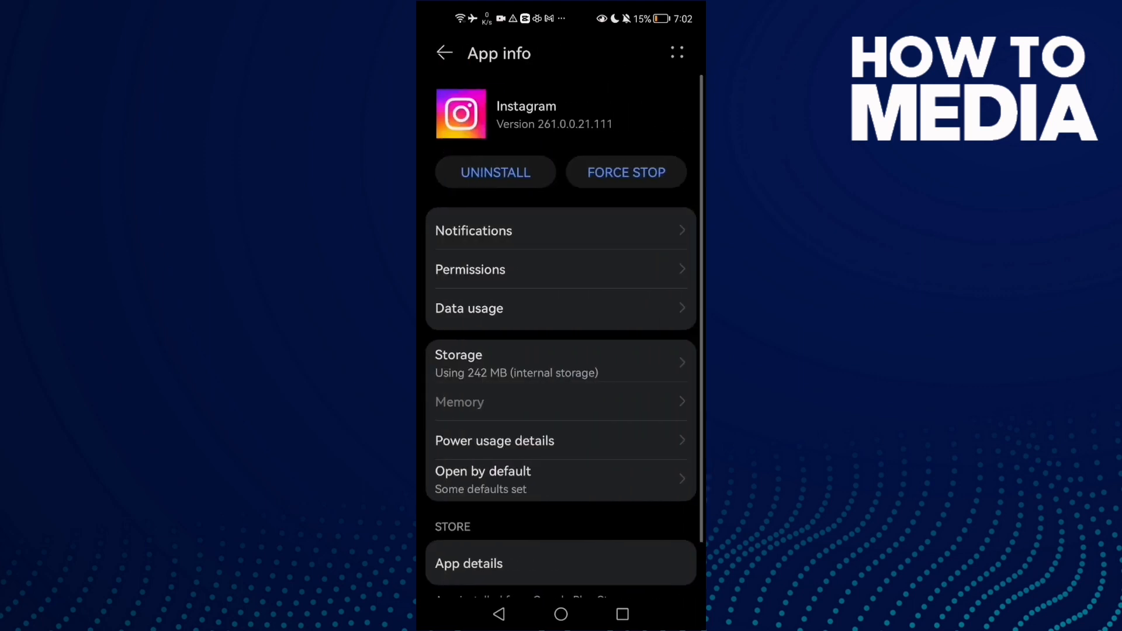
Force-stop Instagram, review its storage, and return to the home screen.
{"action": "left_click", "coordinate": [624, 171]}
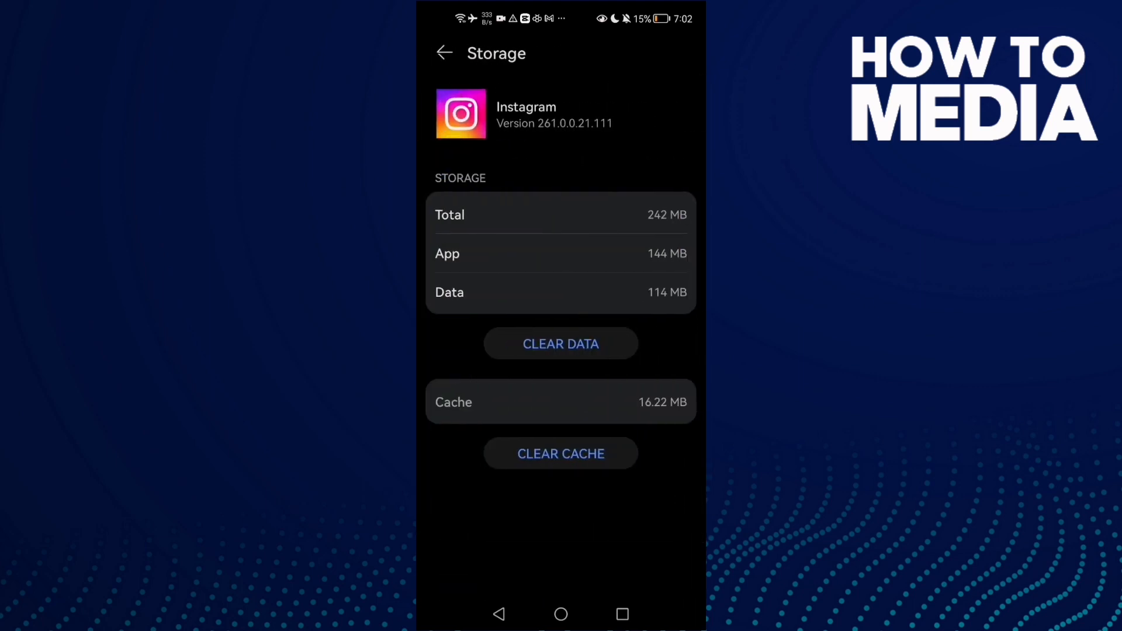
{"action": "left_click", "coordinate": [445, 53]}
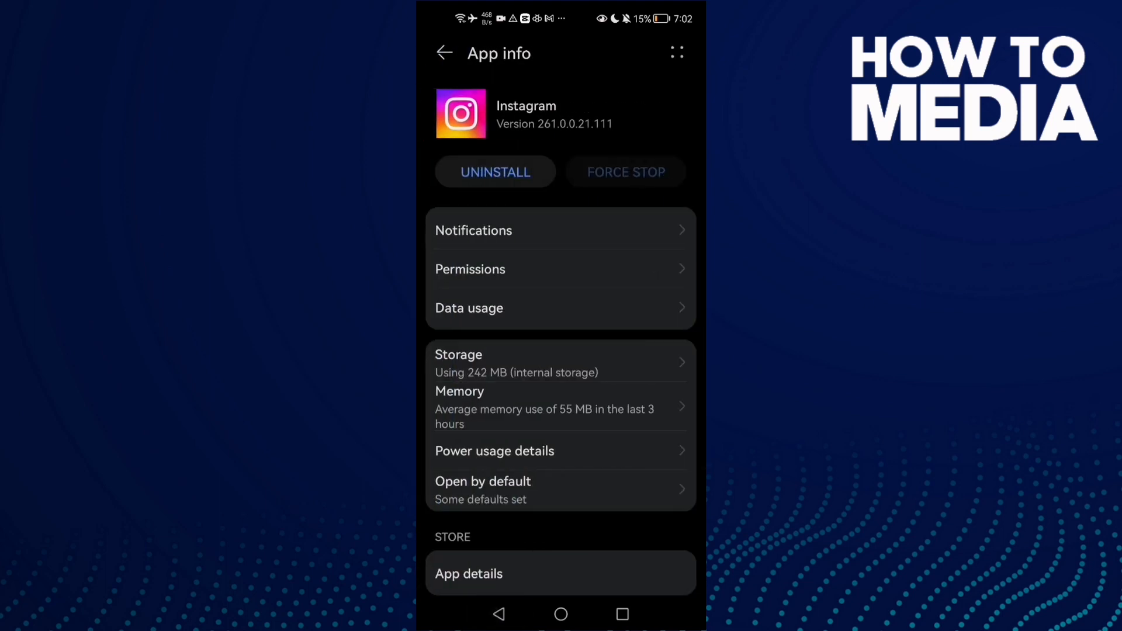
{"action": "left_click", "coordinate": [469, 308]}
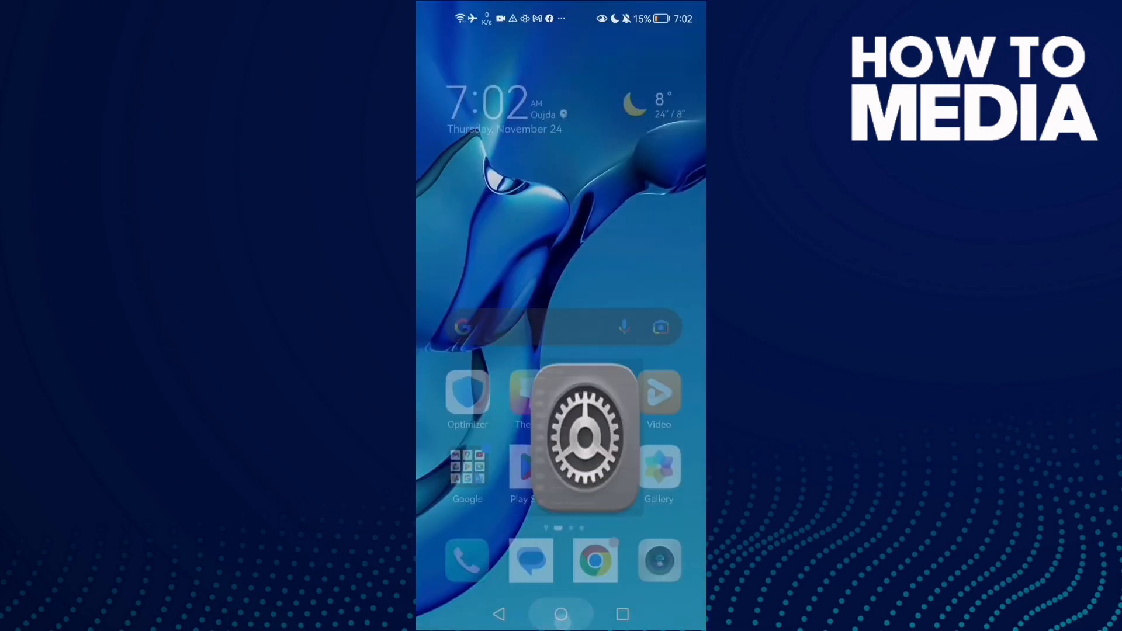
{"action": "left_click", "coordinate": [585, 433]}
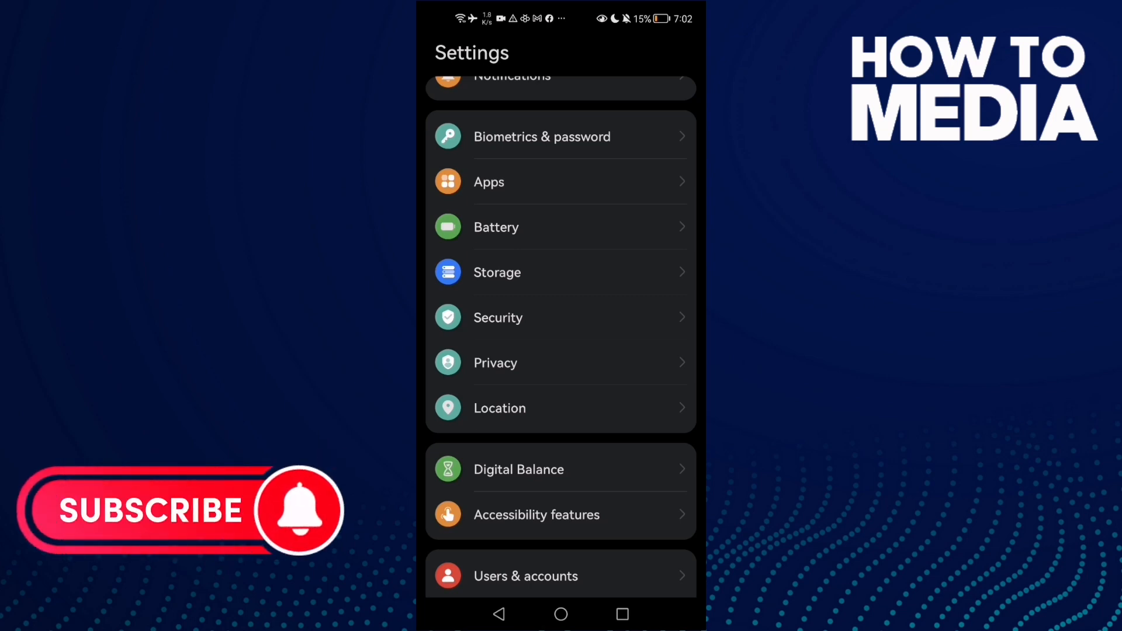
{"action": "left_click", "coordinate": [560, 614]}
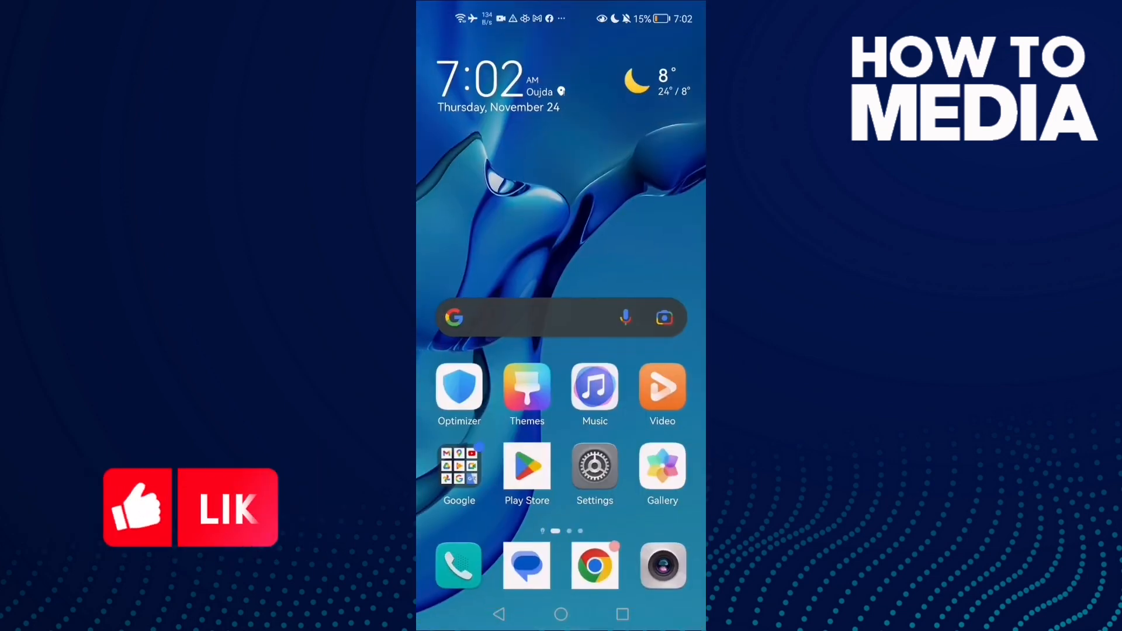